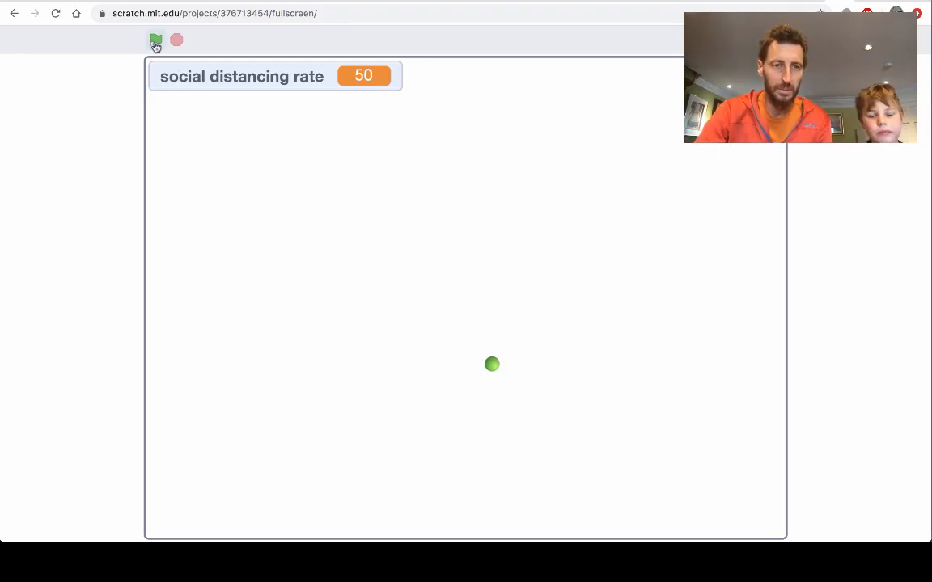
{"action": "mouse_move", "coordinate": [155, 41]}
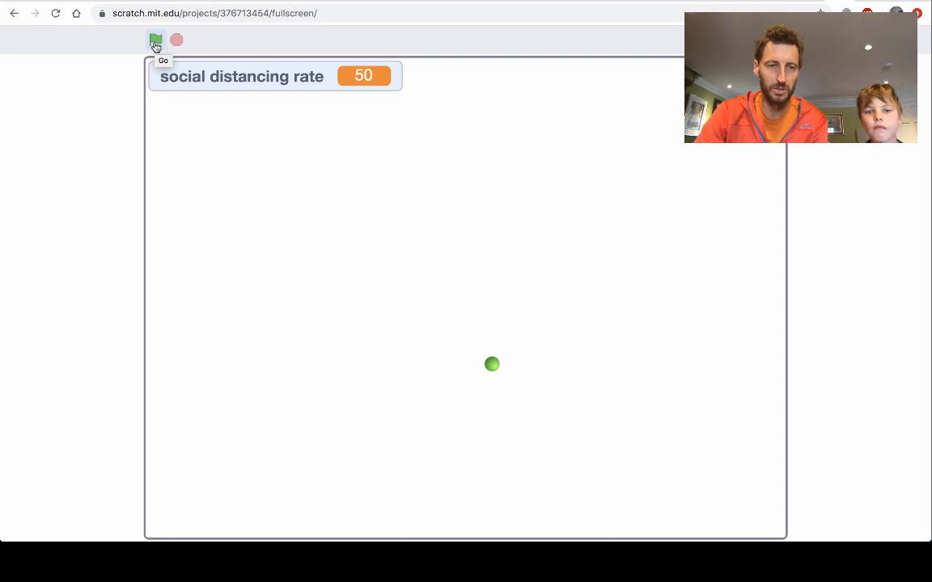
Step: Run the social distancing simulation with the green flag so many blue dots spread across the stage
{"action": "left_click", "coordinate": [155, 40]}
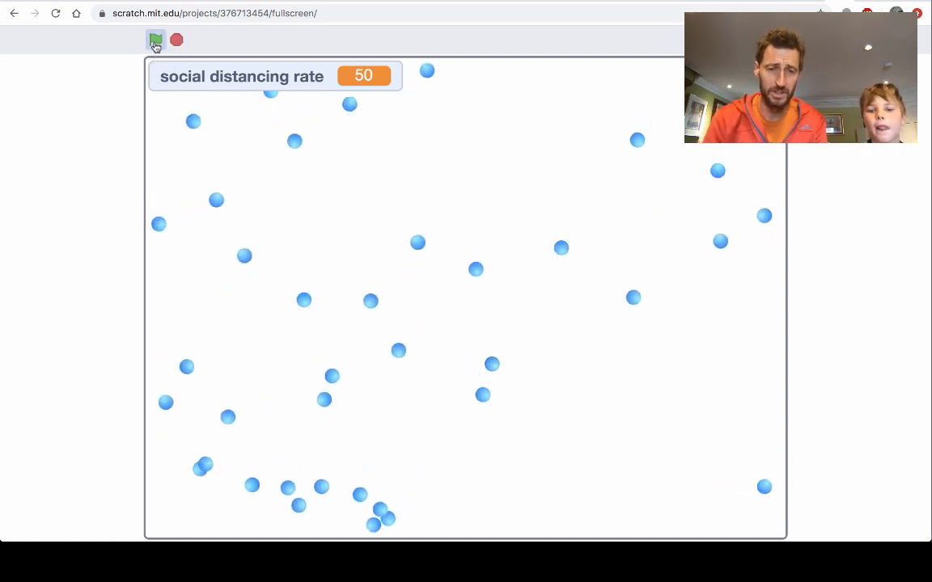